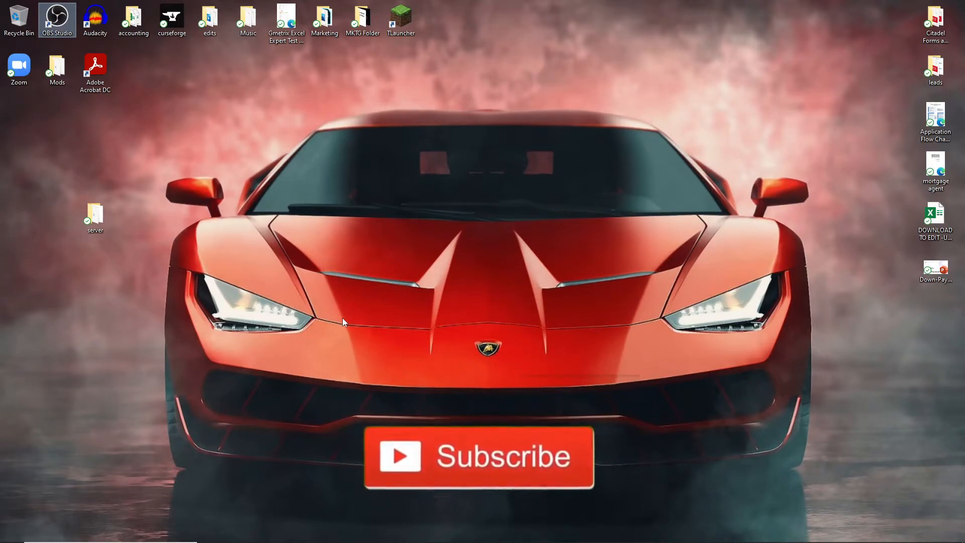
- Open the server folder from the desktop, showing run.bat and server.jar
double_click(95, 215)
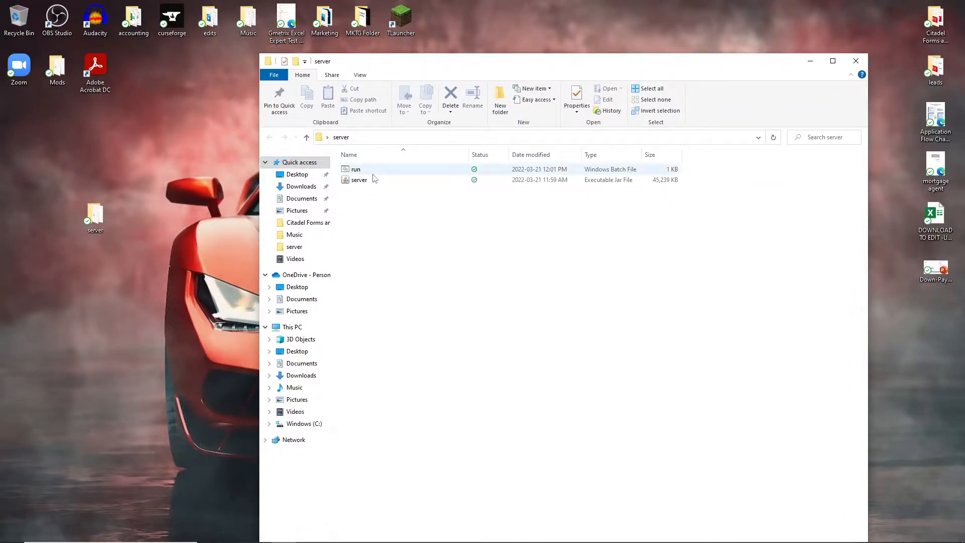
mouse_move(356, 169)
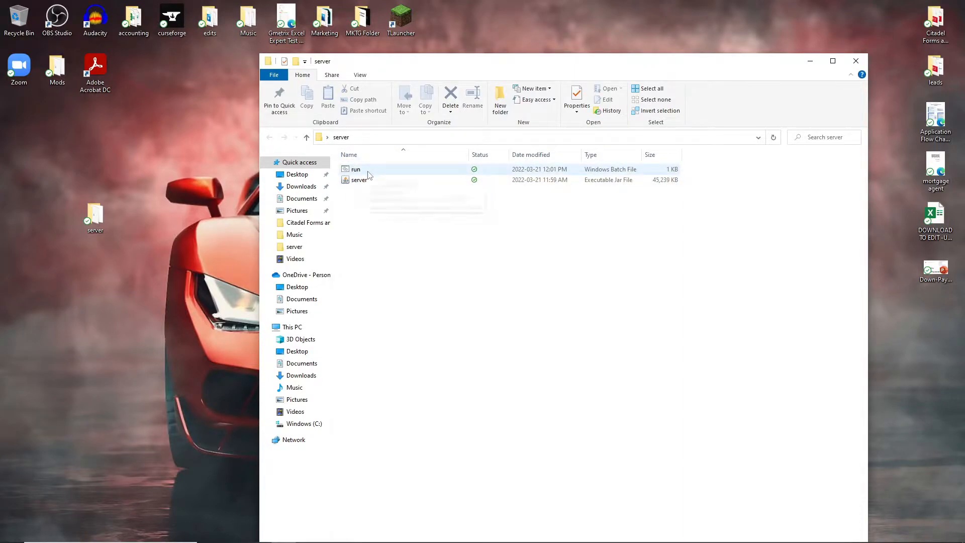
mouse_move(356, 168)
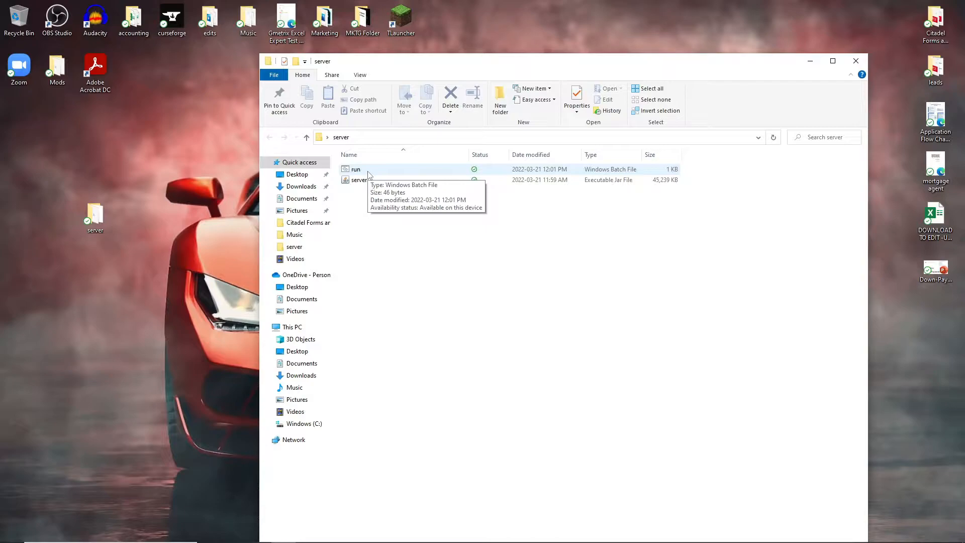
mouse_move(394, 179)
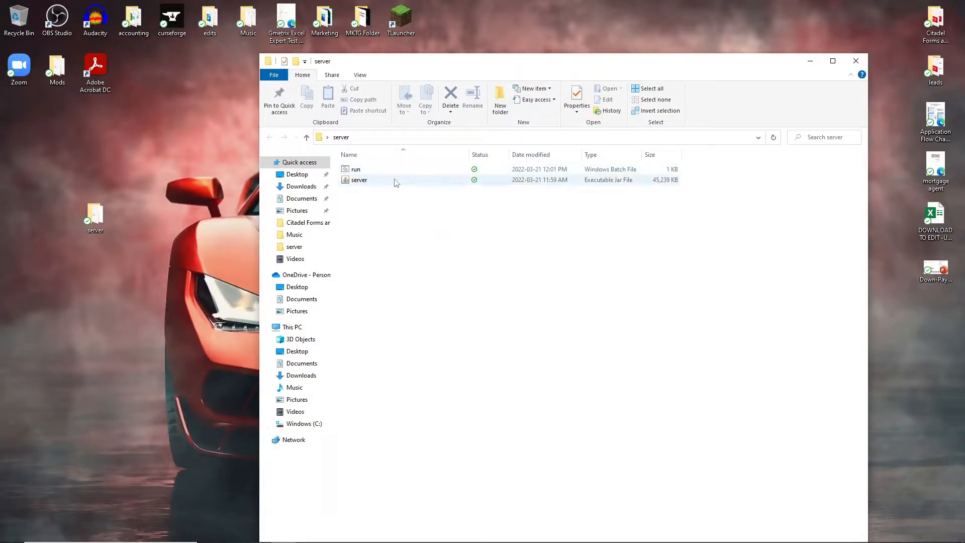
- Run server.jar and run.bat once to generate eula, logs, libraries, versions and server.properties
double_click(356, 169)
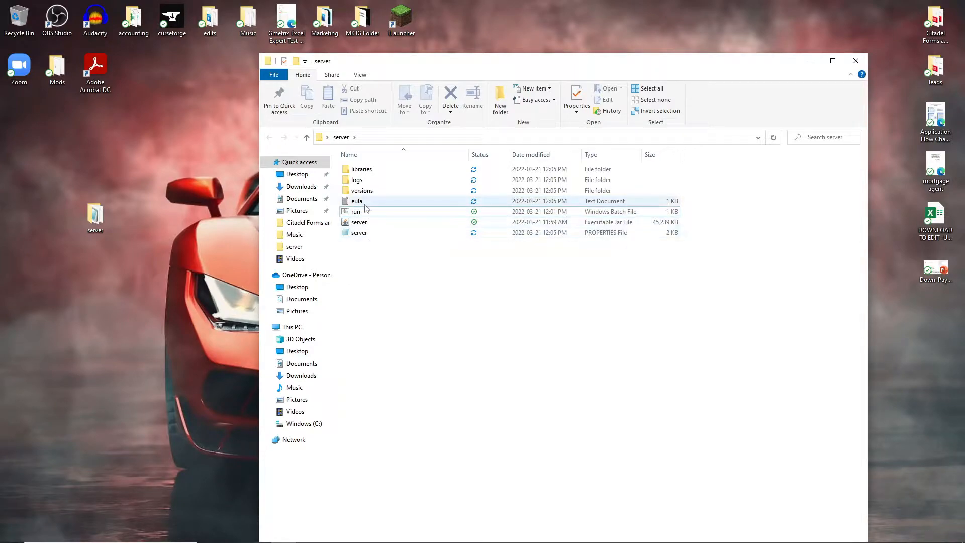
mouse_move(357, 201)
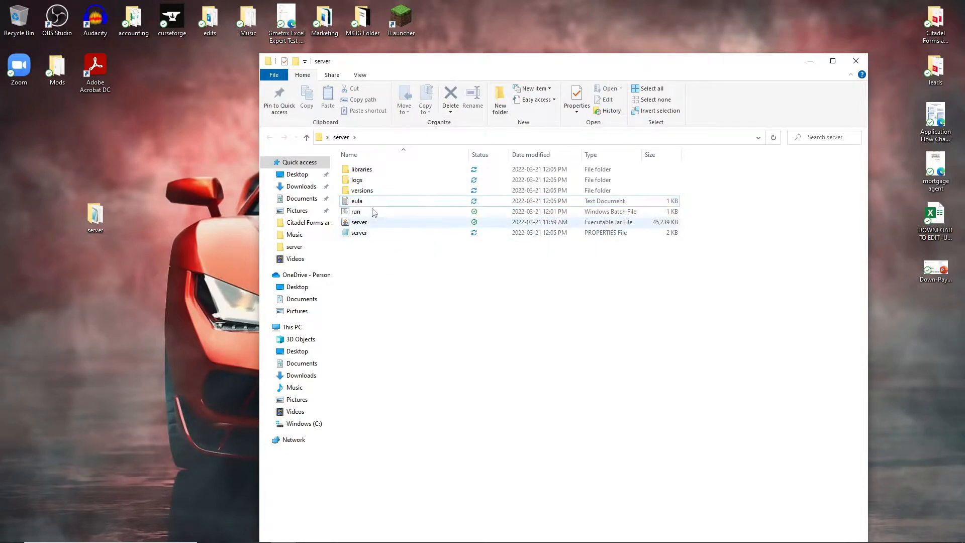
click(357, 201)
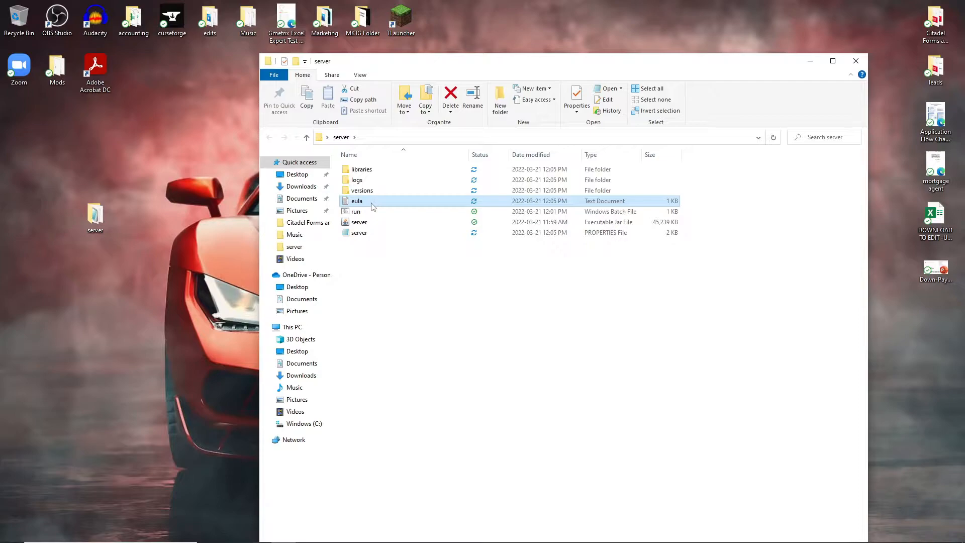
double_click(356, 211)
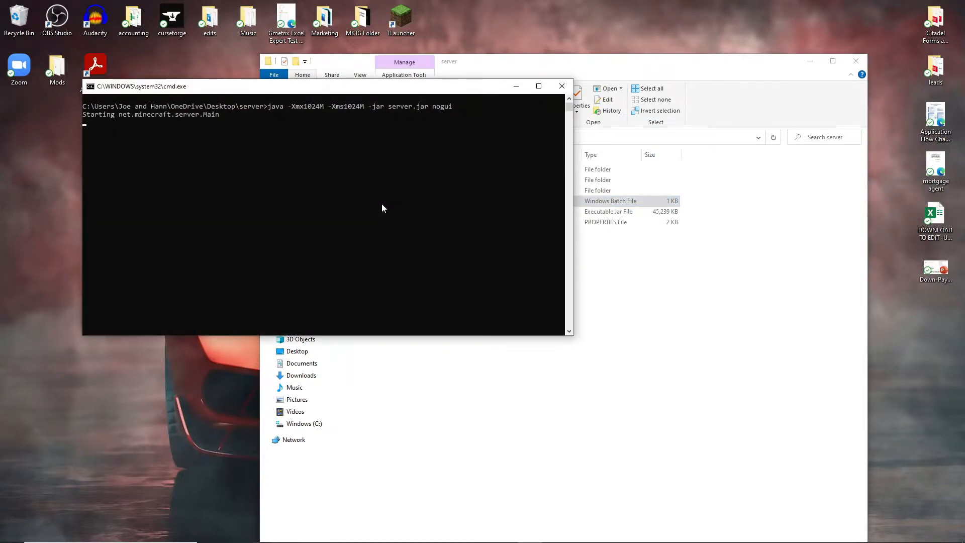
mouse_move(307, 260)
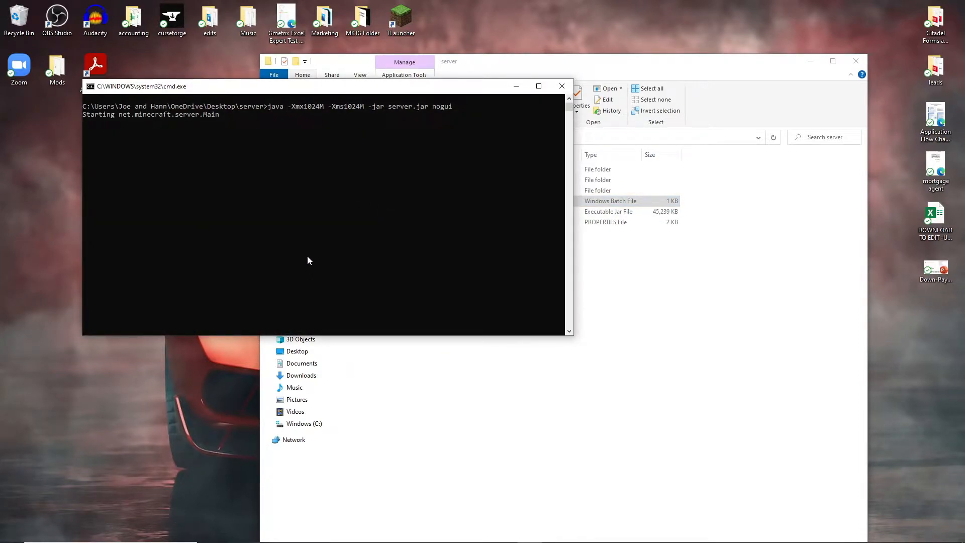
mouse_move(310, 253)
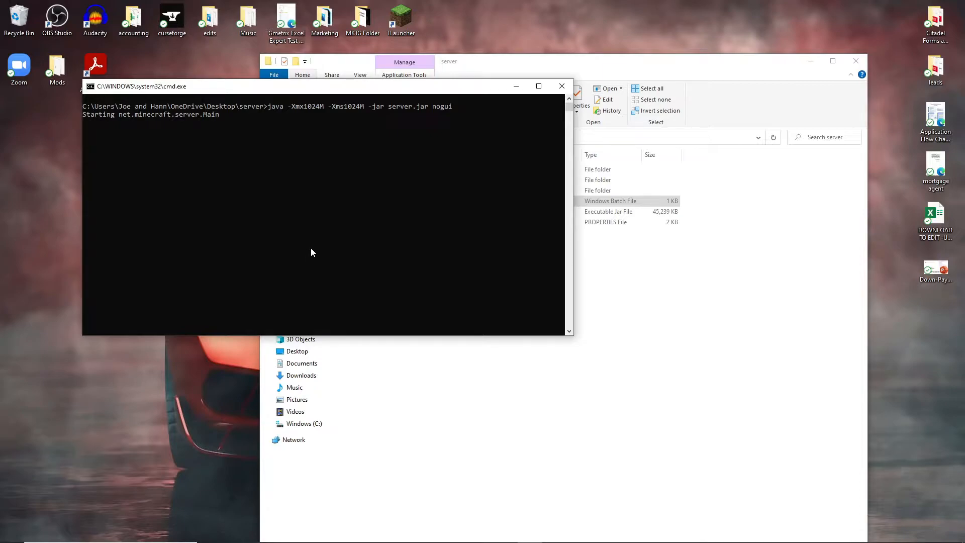
click(561, 86)
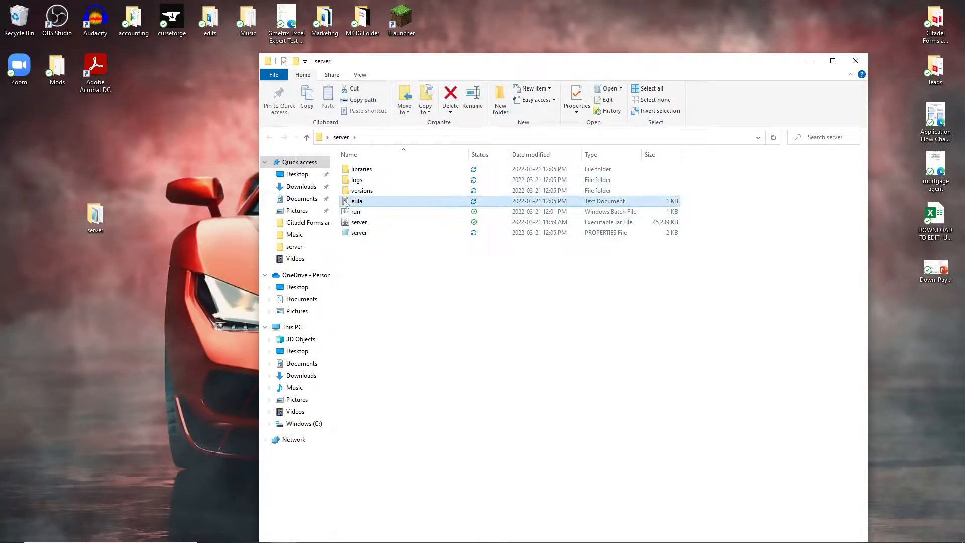
- Confirm the generated eula.txt reads eula=false, then delete it from the server folder
double_click(356, 201)
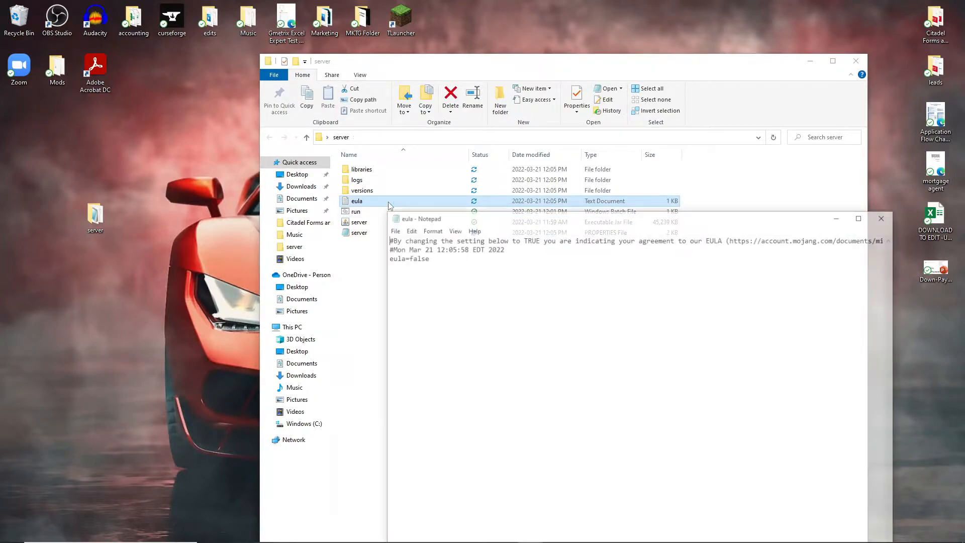
double_click(415, 257)
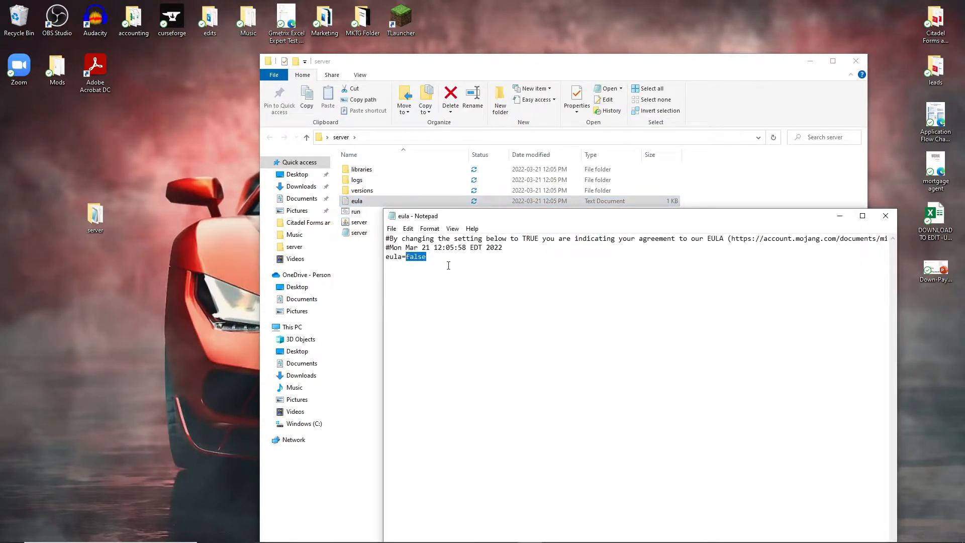
click(885, 216)
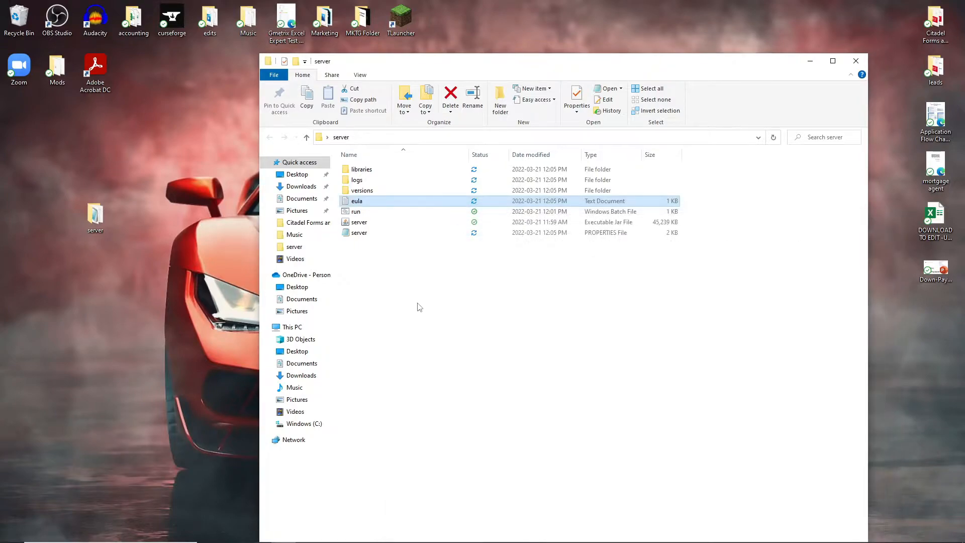
click(450, 92)
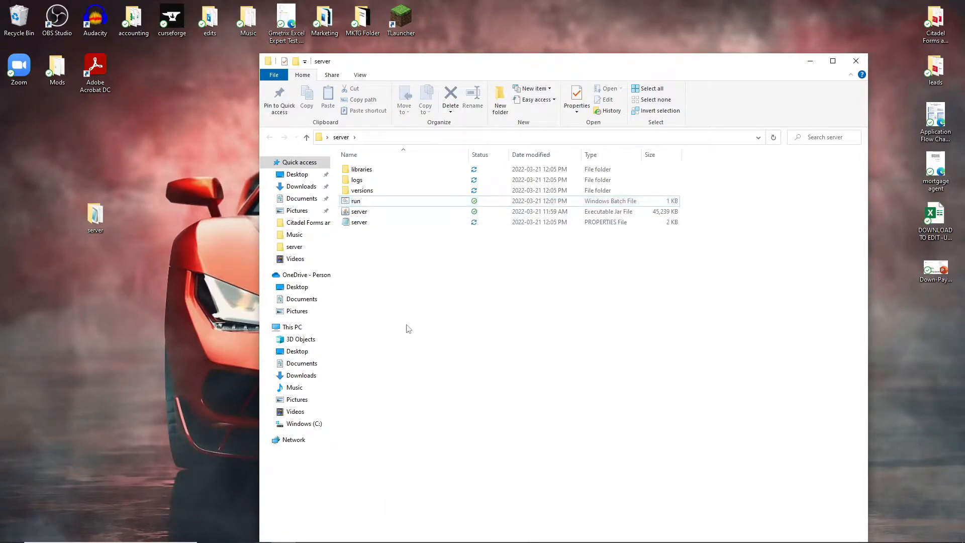
mouse_move(399, 273)
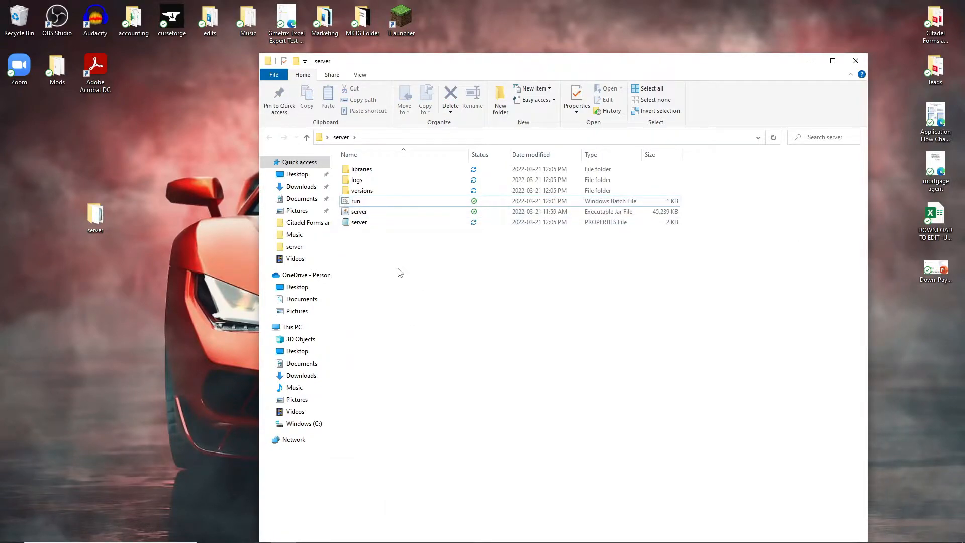
- Create a new text document in the server folder and write eula=true in it
right_click(398, 272)
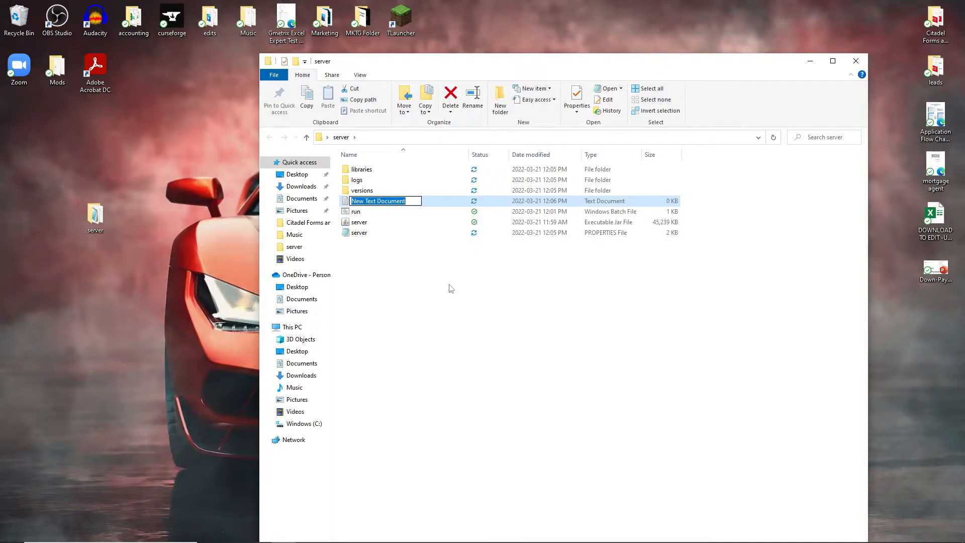
double_click(378, 201)
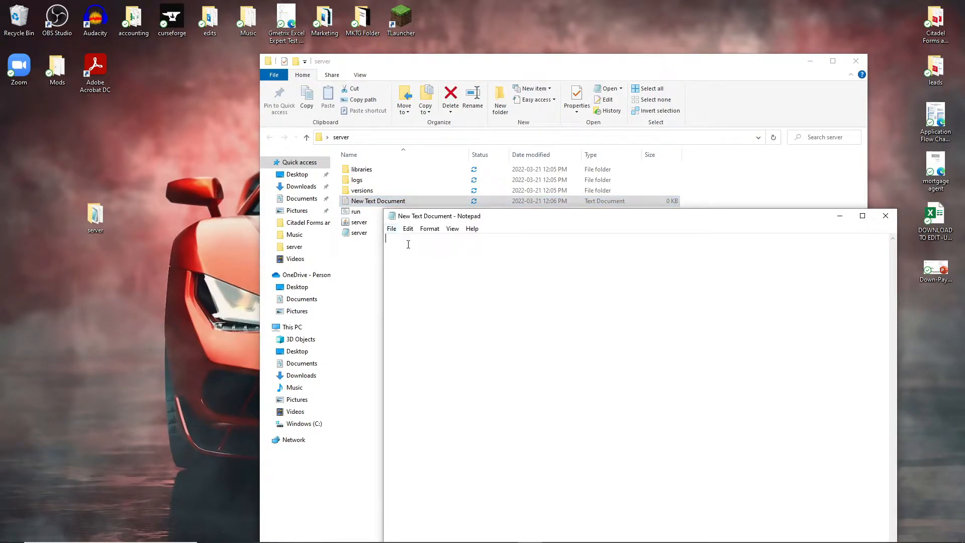
text(eula)
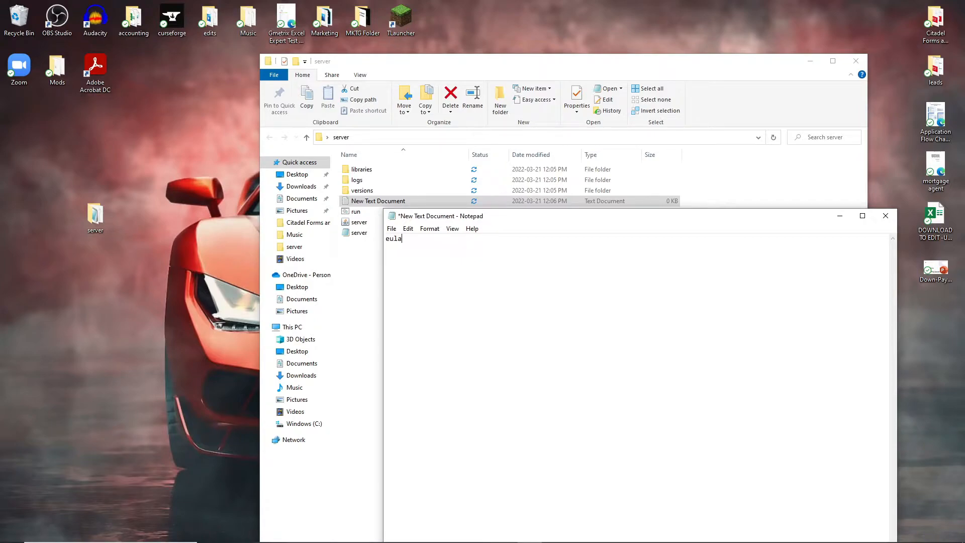
text(=tr)
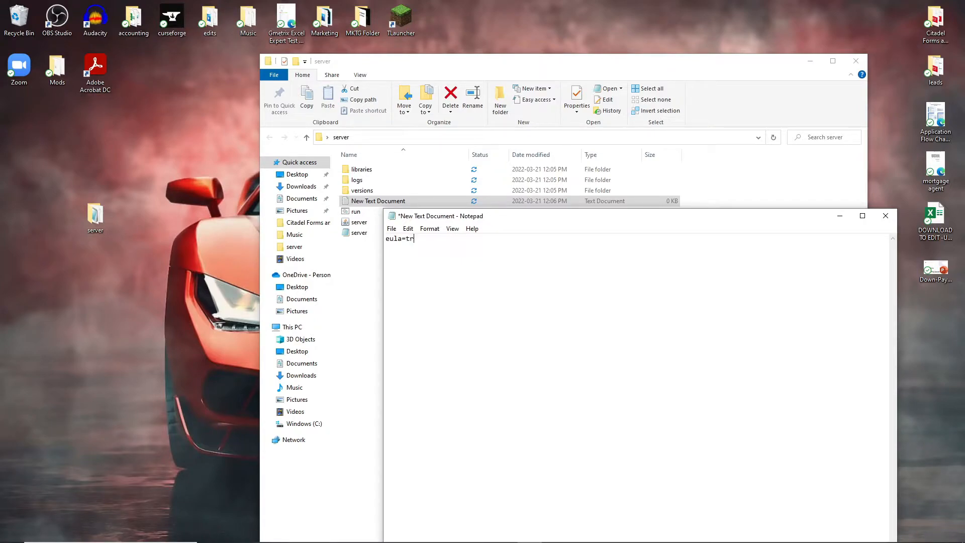
text(ue)
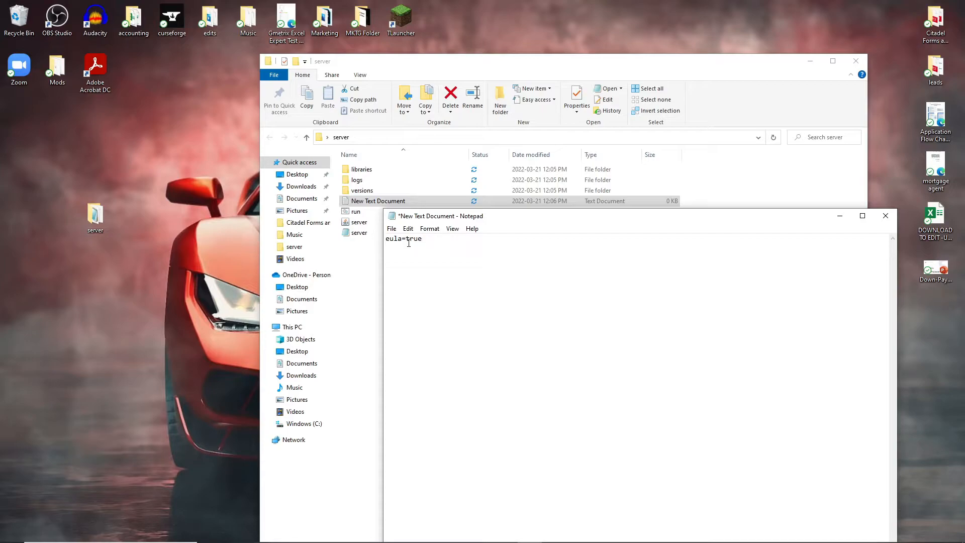
click(391, 228)
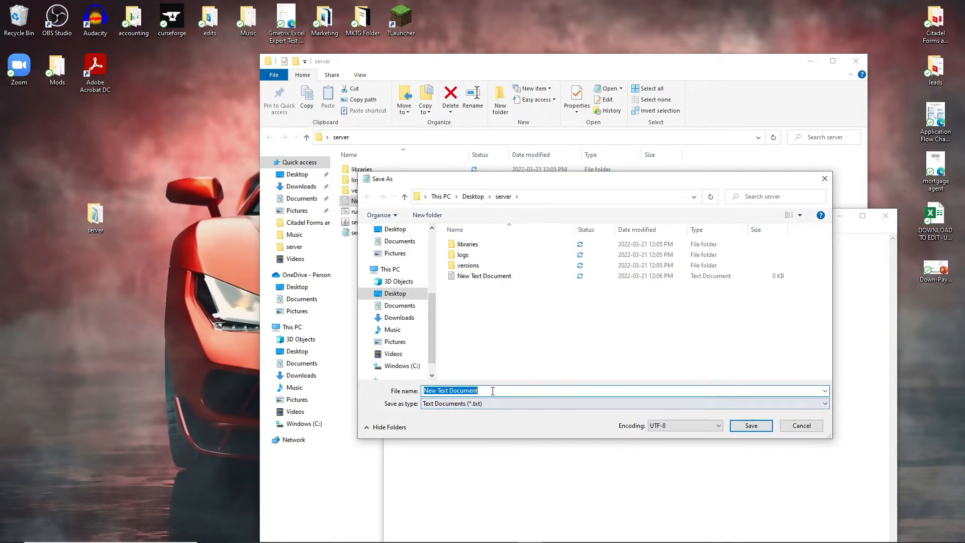
- Save the file as eula, delete the empty New Text Document, and reopen eula.txt showing eula=true
text(eula)
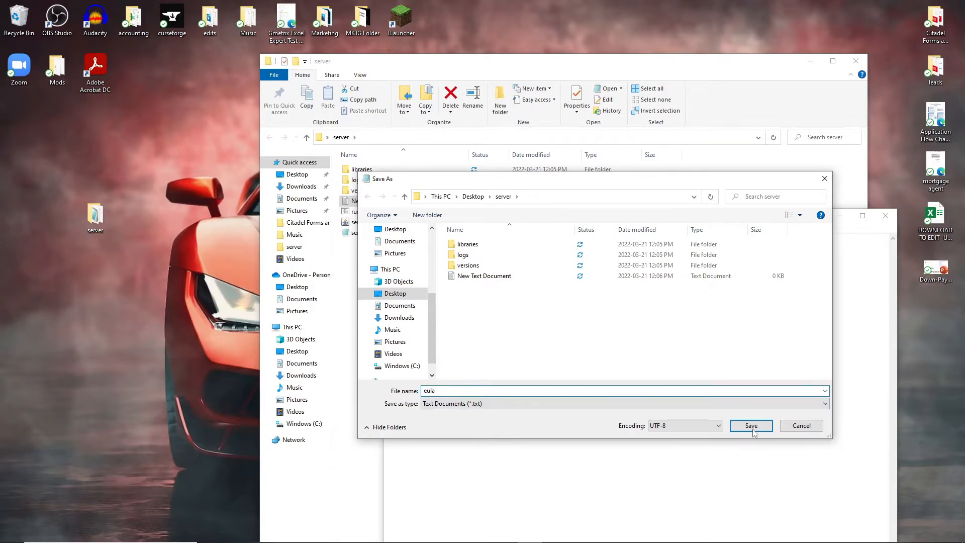
click(750, 425)
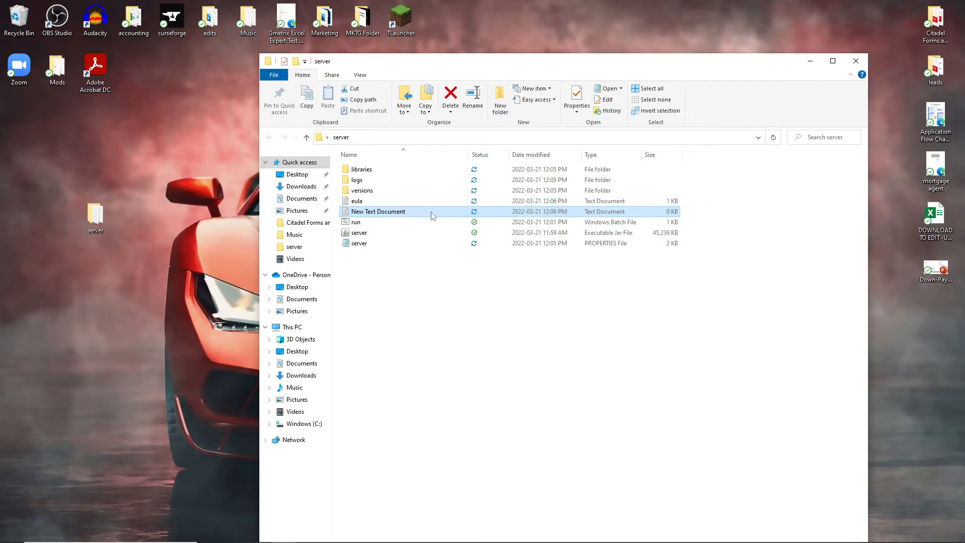
click(450, 99)
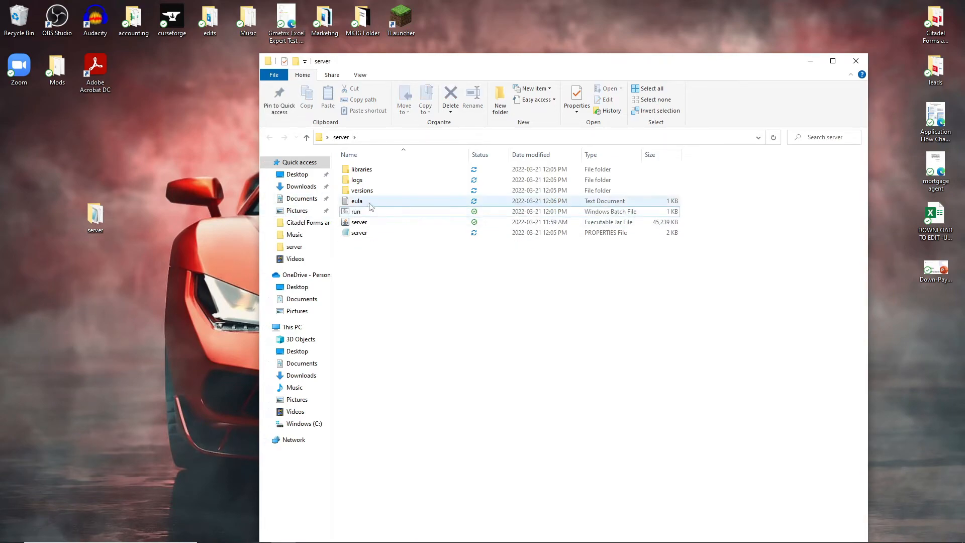
double_click(356, 201)
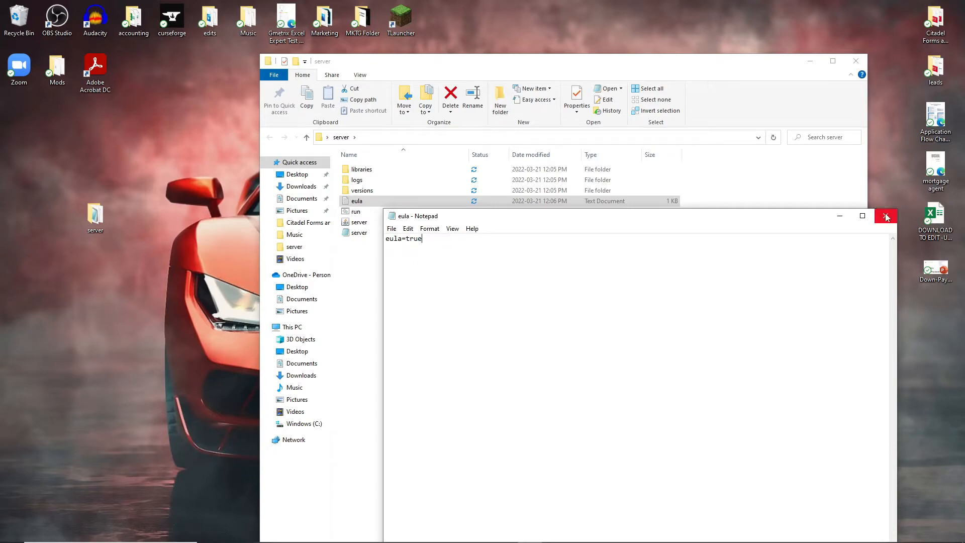
- Start the server with run.bat so it generates world, banned-ips, ops, usercache and whitelist files
double_click(356, 221)
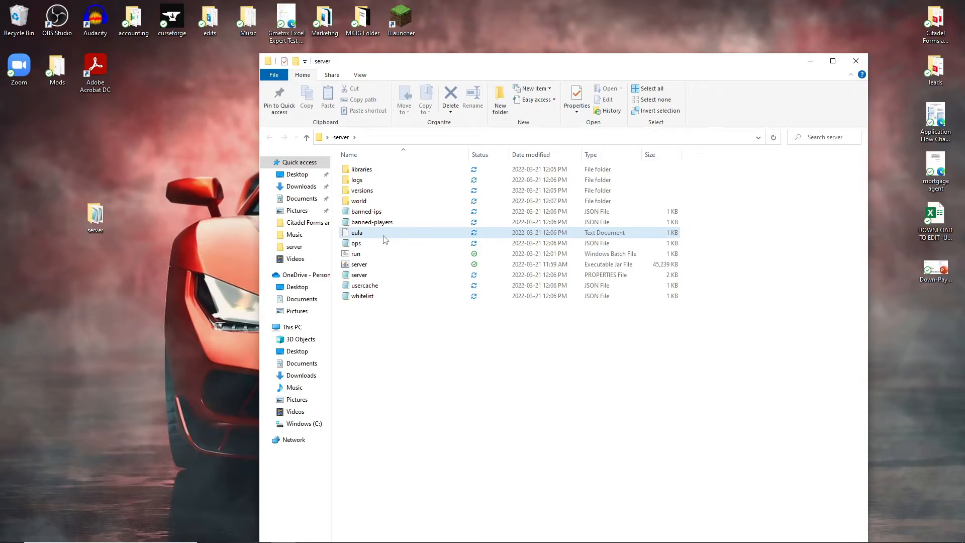
double_click(356, 253)
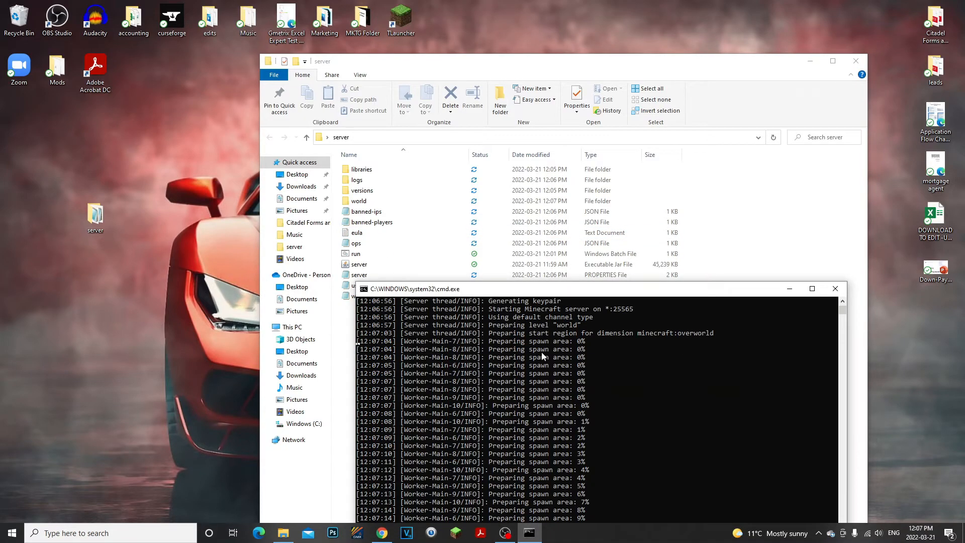